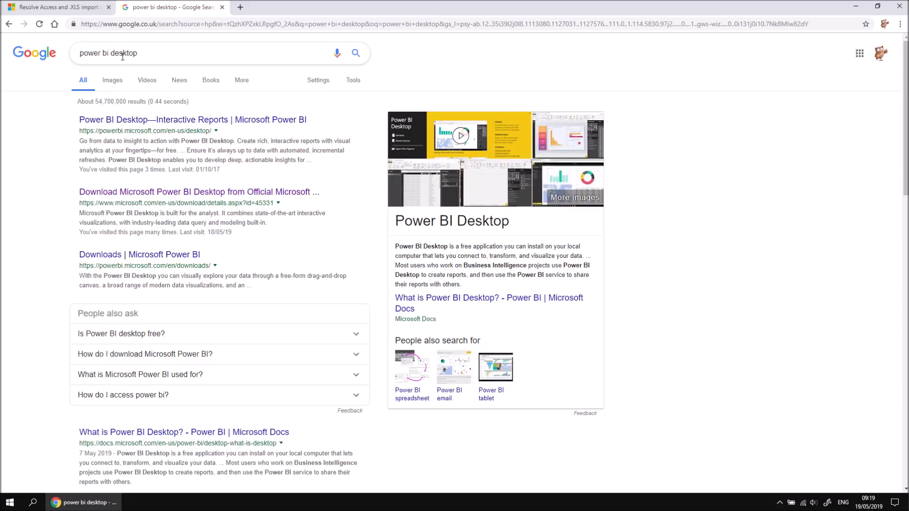
{"action": "mouse_move", "coordinate": [147, 53]}
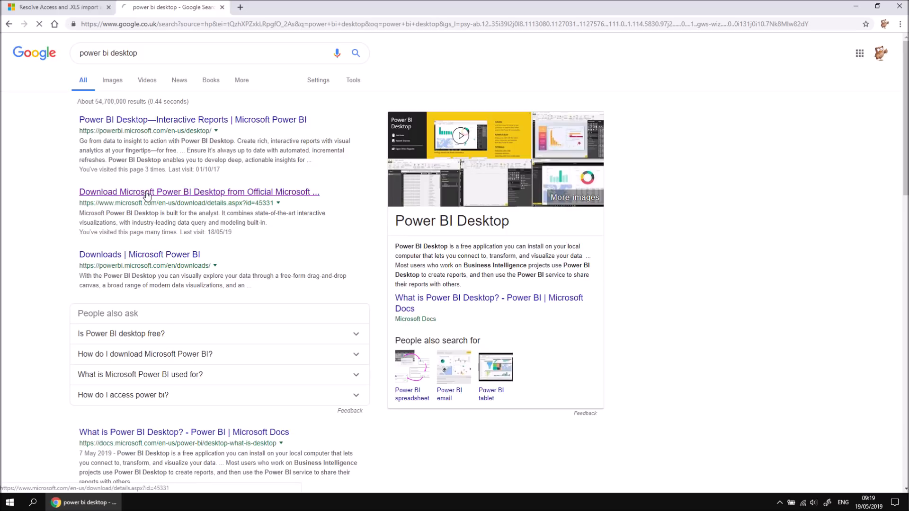
Step: Open the 'Download Microsoft Power BI Desktop' search result on Microsoft Download Center
{"action": "left_click", "coordinate": [198, 192]}
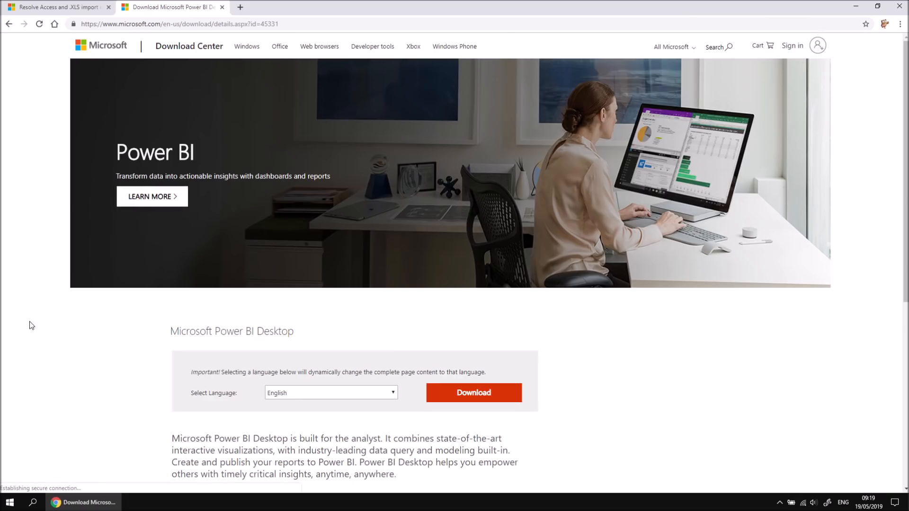
{"action": "mouse_move", "coordinate": [120, 362]}
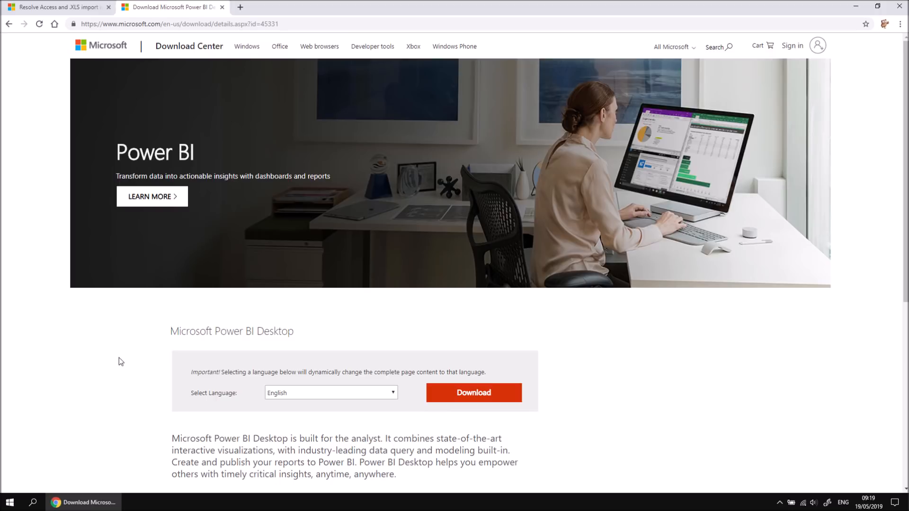
{"action": "mouse_move", "coordinate": [499, 410]}
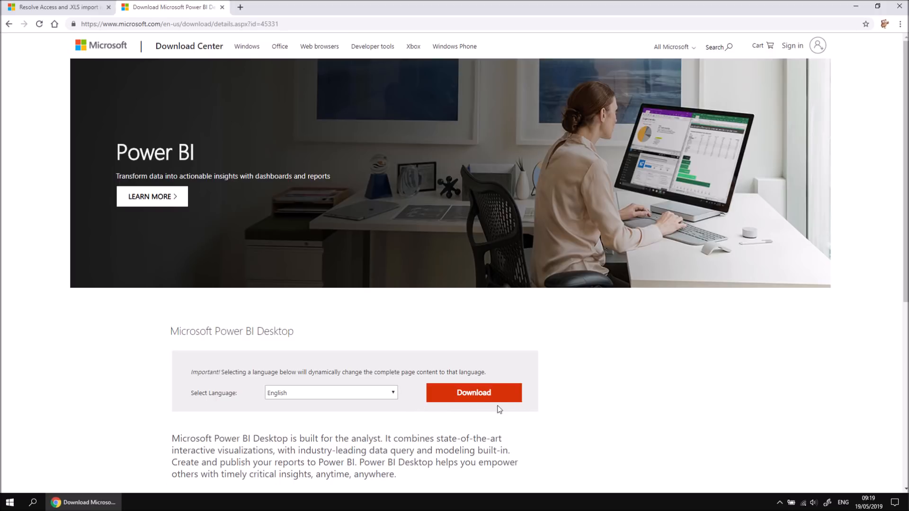
Step: Start the download to see the PBIDesktop.msi and PBIDesktop_x64.msi file choices
{"action": "left_click", "coordinate": [473, 392]}
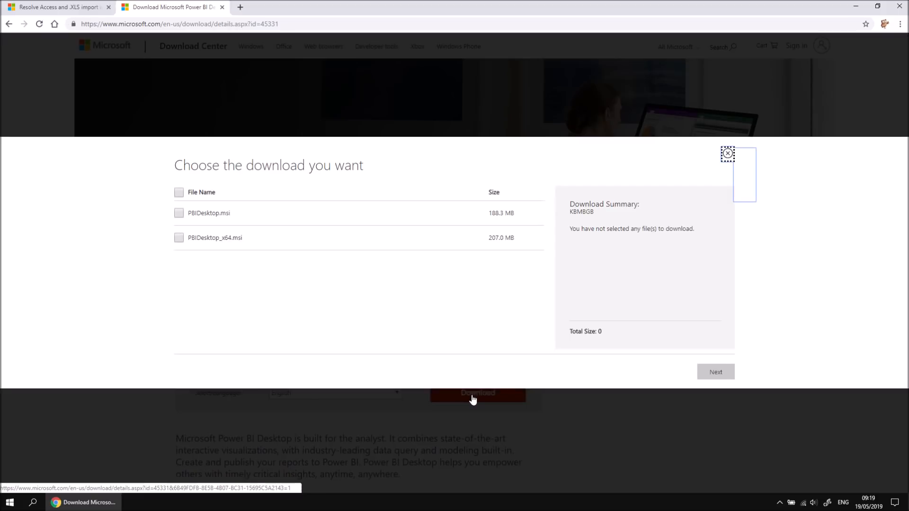
{"action": "mouse_move", "coordinate": [423, 312]}
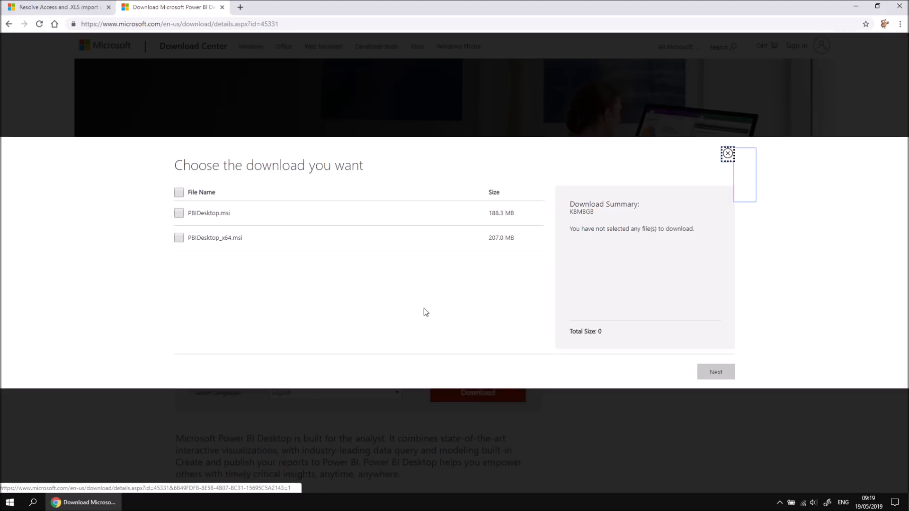
{"action": "mouse_move", "coordinate": [234, 218]}
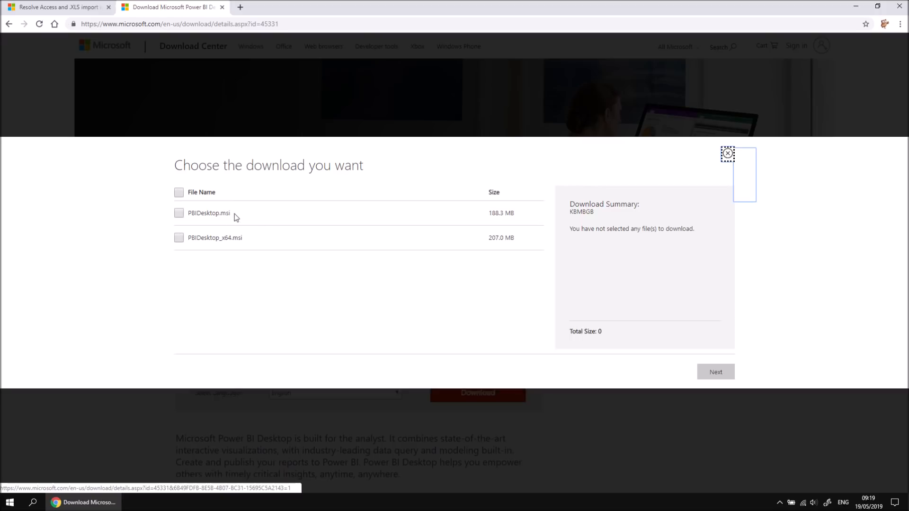
{"action": "mouse_move", "coordinate": [225, 227]}
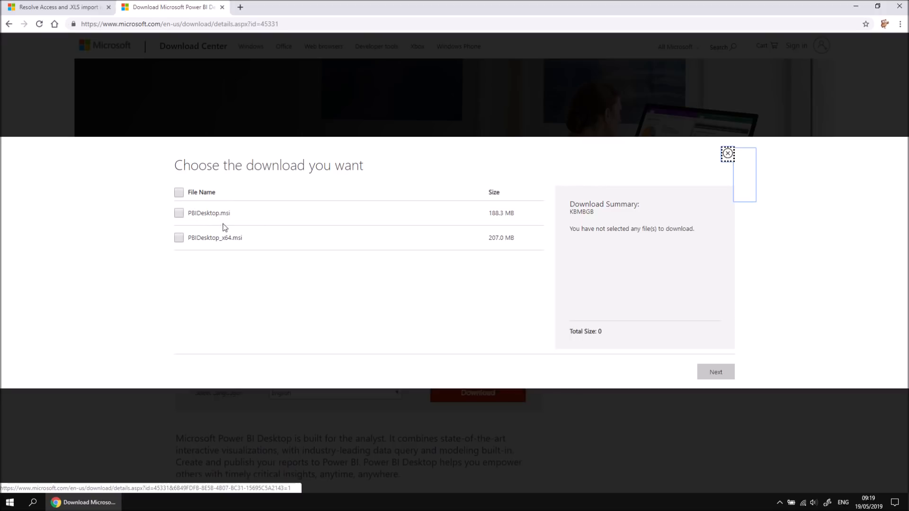
{"action": "mouse_move", "coordinate": [227, 250]}
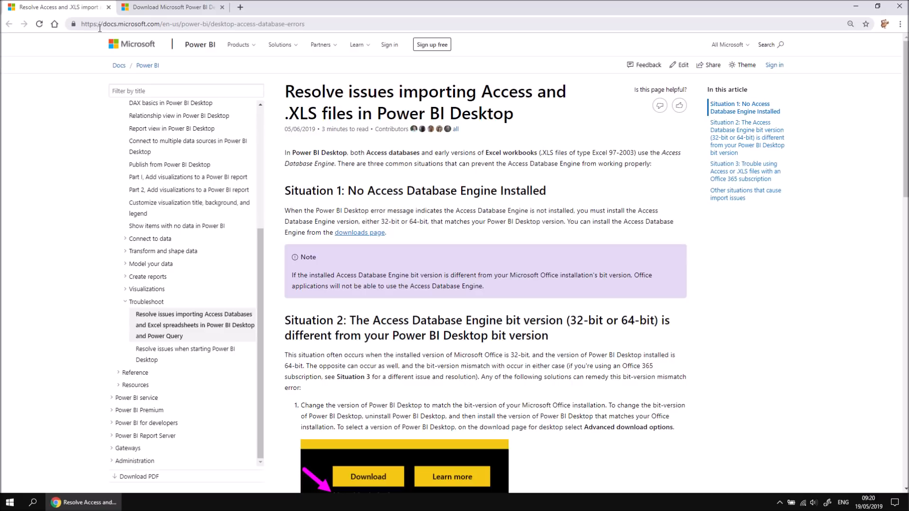
{"action": "mouse_move", "coordinate": [448, 192]}
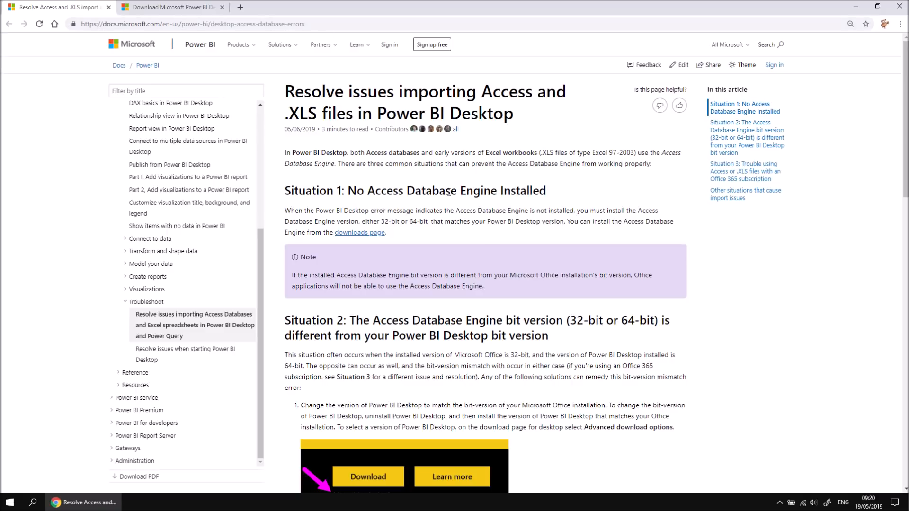
{"action": "mouse_move", "coordinate": [479, 239]}
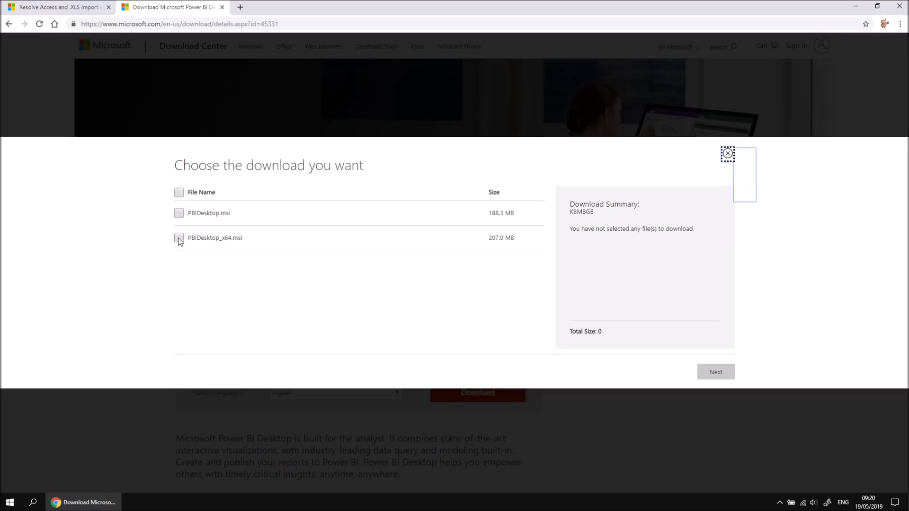
Step: Download the 64-bit PBIDesktop_x64.msi file
{"action": "left_click", "coordinate": [179, 237]}
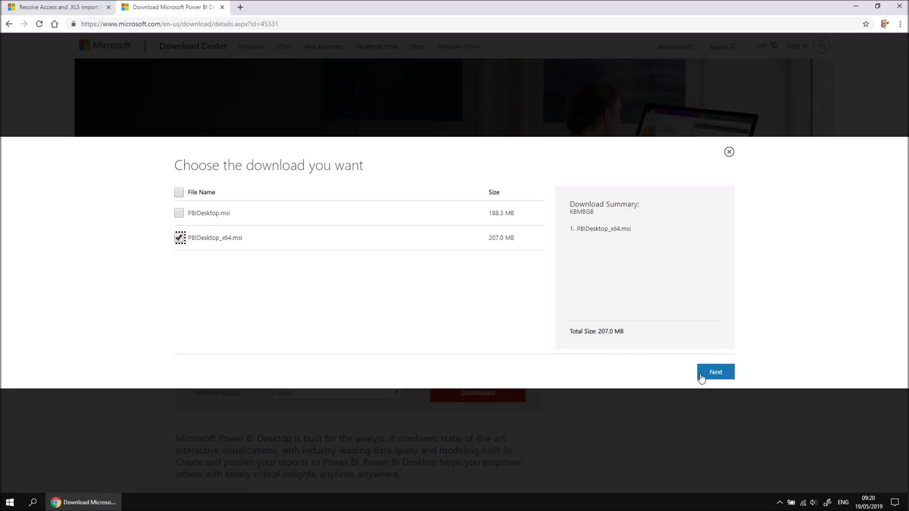
{"action": "left_click", "coordinate": [715, 372]}
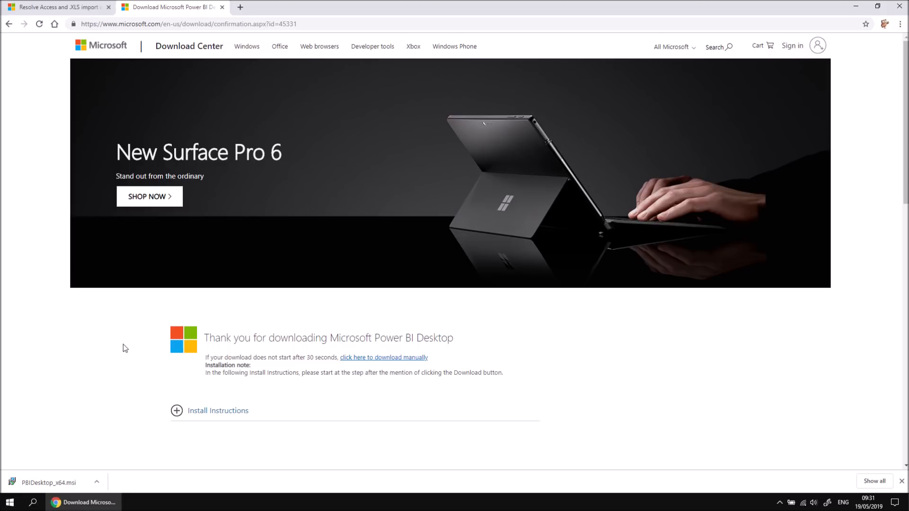
{"action": "mouse_move", "coordinate": [112, 359]}
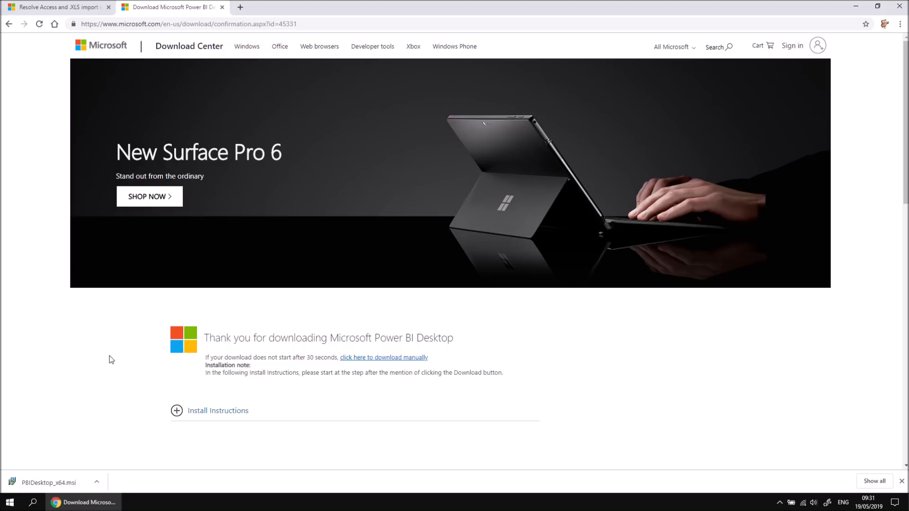
{"action": "mouse_move", "coordinate": [68, 430]}
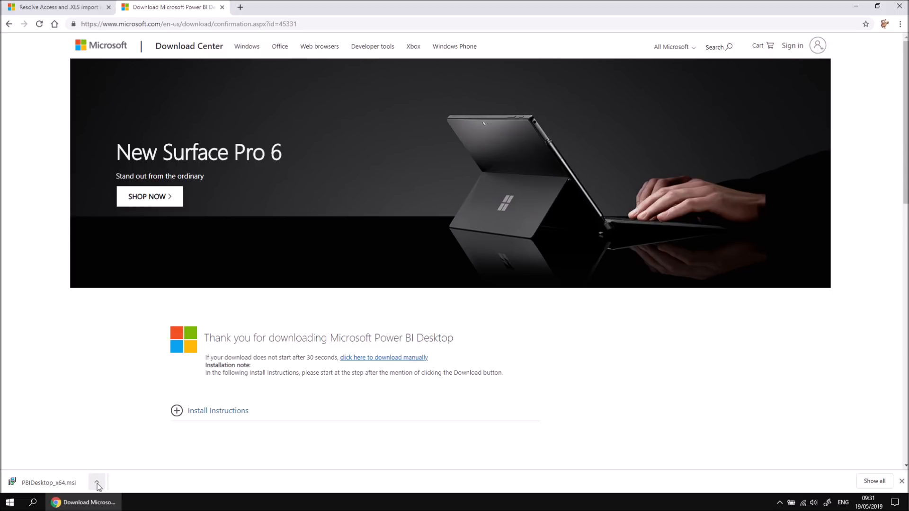
{"action": "left_click", "coordinate": [97, 483]}
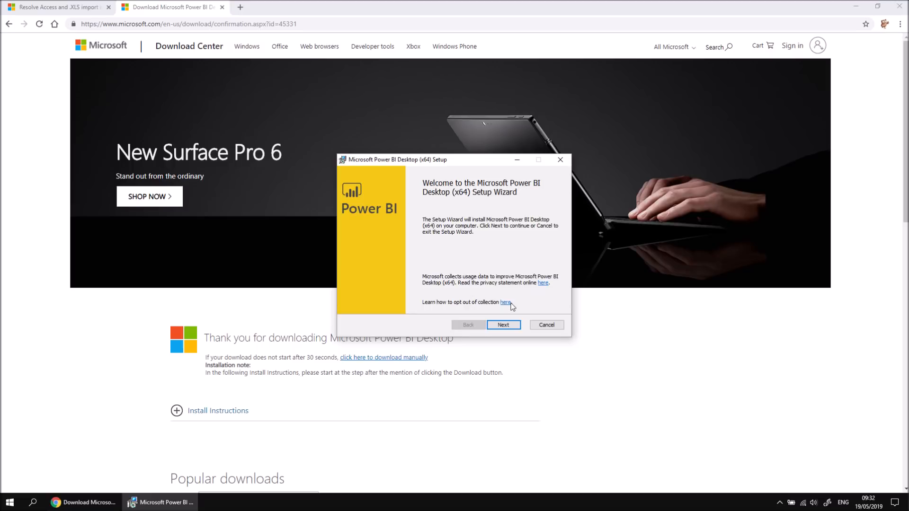
{"action": "left_click", "coordinate": [503, 325]}
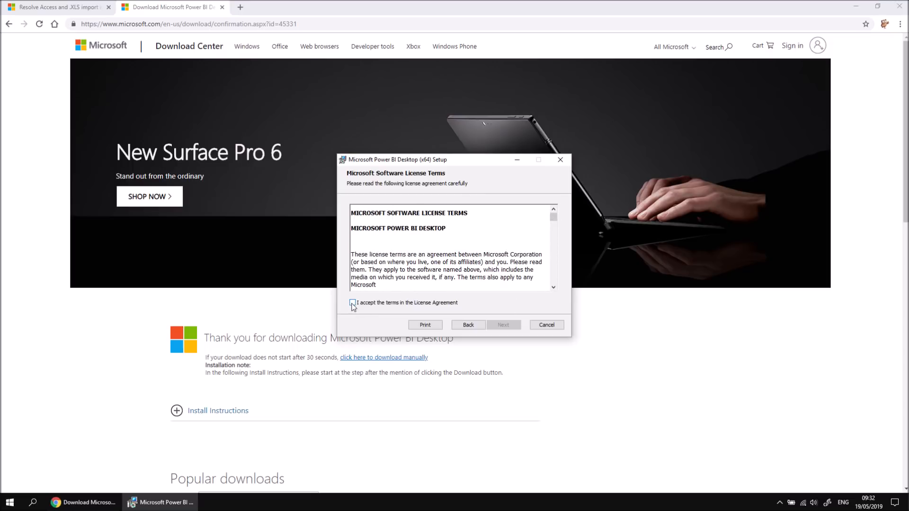
{"action": "left_click", "coordinate": [352, 302]}
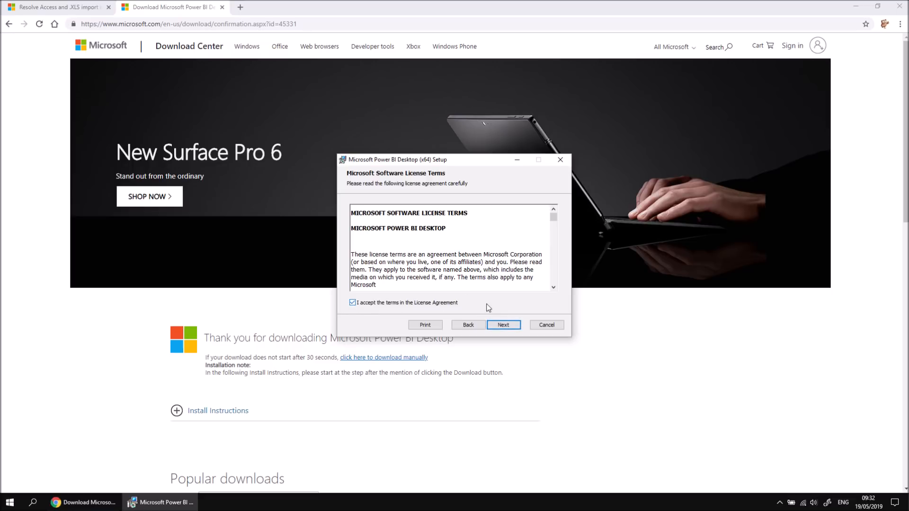
{"action": "left_click", "coordinate": [503, 325]}
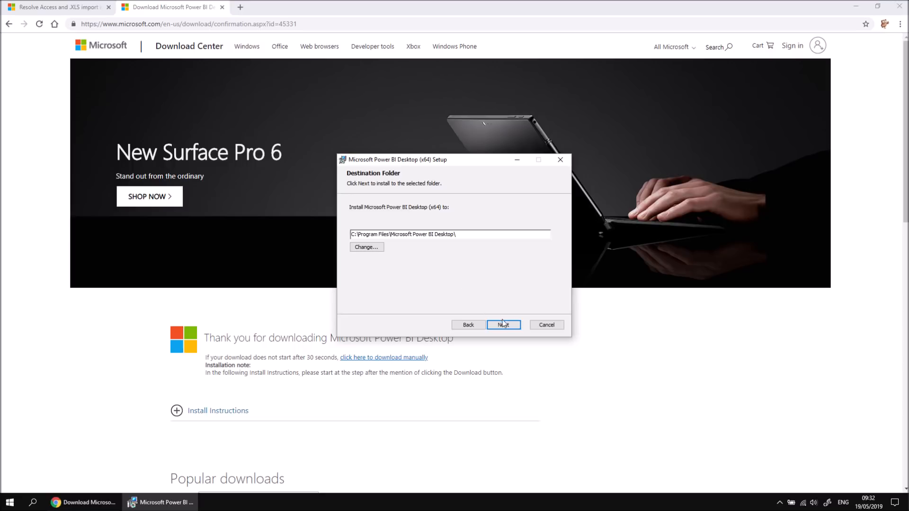
{"action": "left_click", "coordinate": [502, 325]}
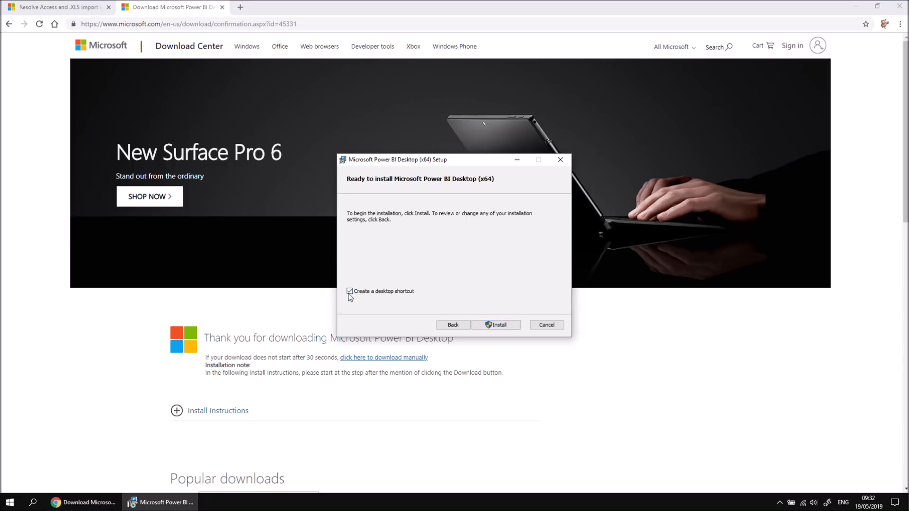
{"action": "left_click", "coordinate": [350, 291]}
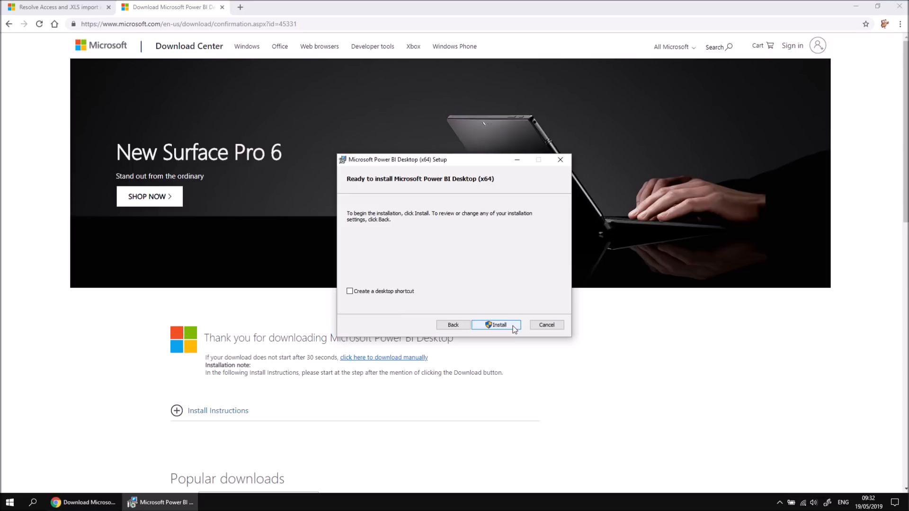
{"action": "mouse_move", "coordinate": [545, 325]}
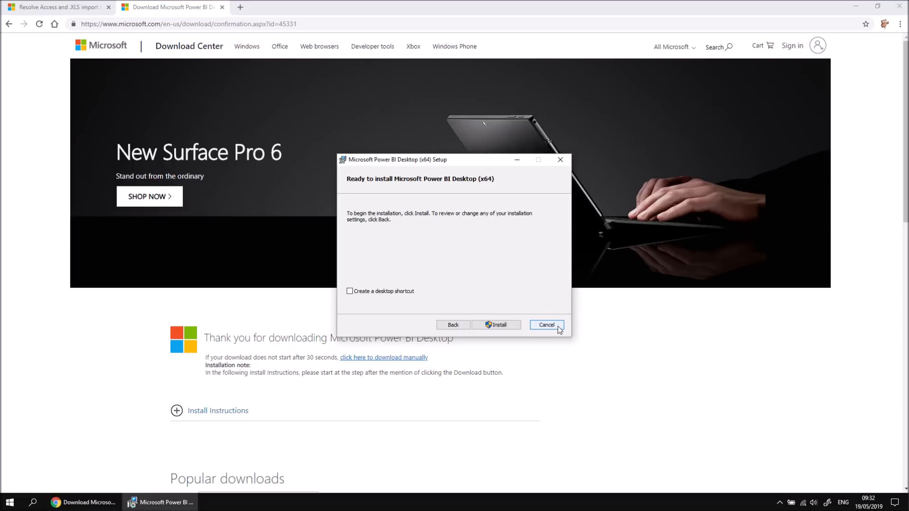
{"action": "left_click", "coordinate": [546, 324]}
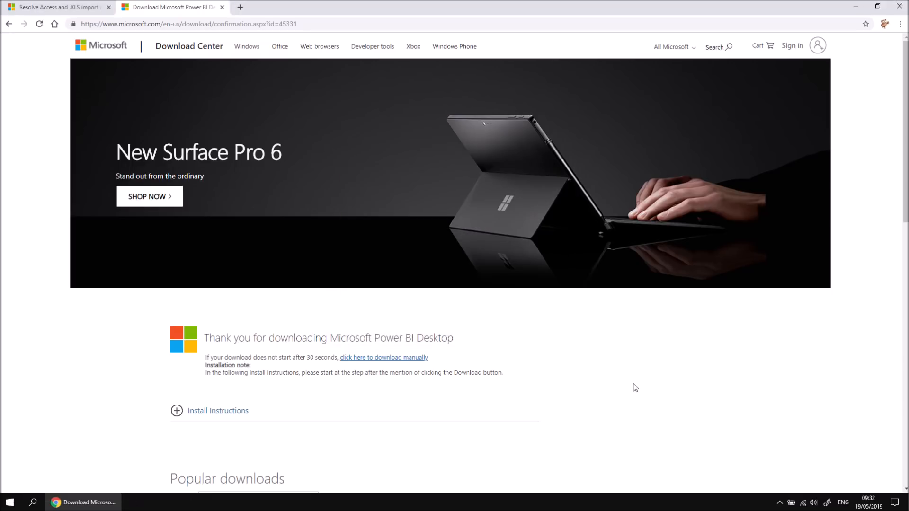
{"action": "mouse_move", "coordinate": [631, 368]}
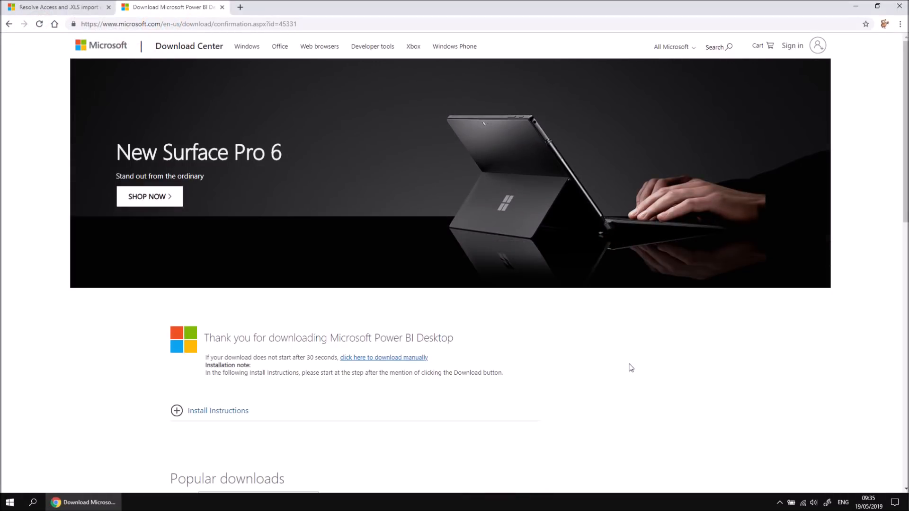
{"action": "mouse_move", "coordinate": [77, 453]}
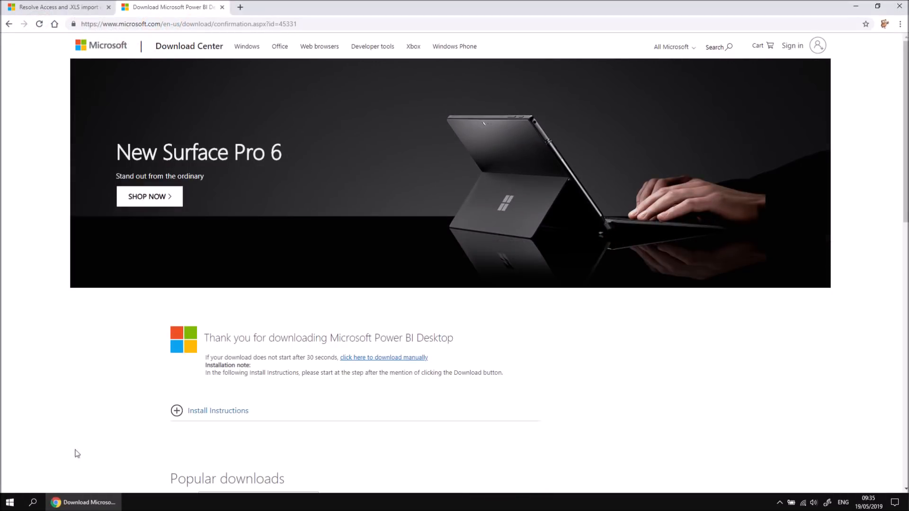
{"action": "mouse_move", "coordinate": [33, 502]}
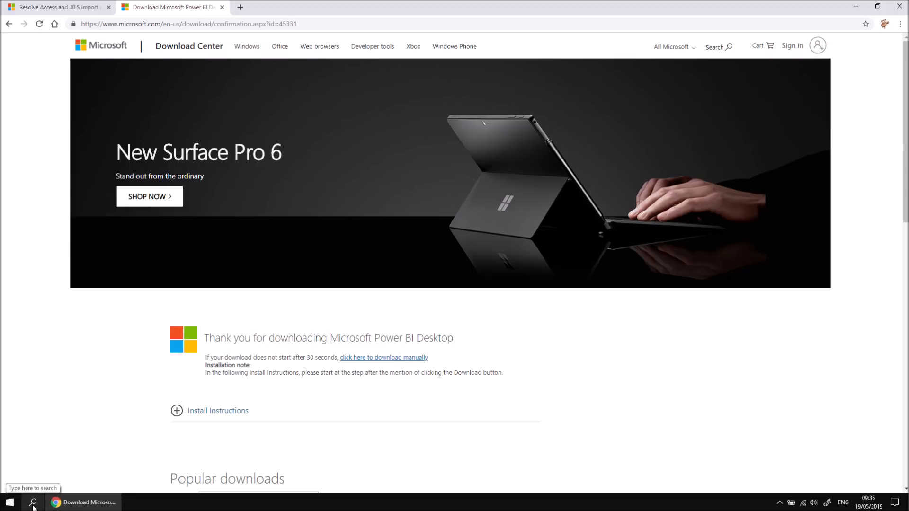
Step: Open Microsoft Store and search for 'power bi desktop'
{"action": "type", "text": "store"}
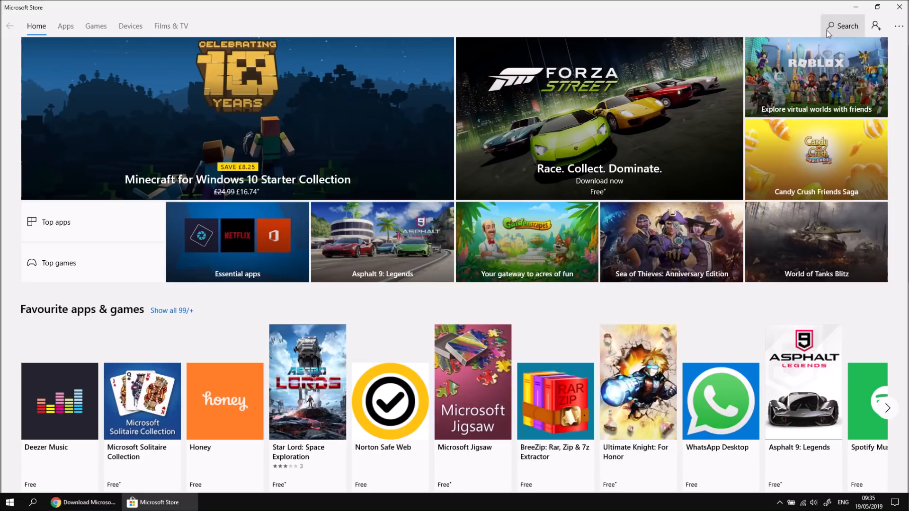
{"action": "left_click", "coordinate": [842, 26]}
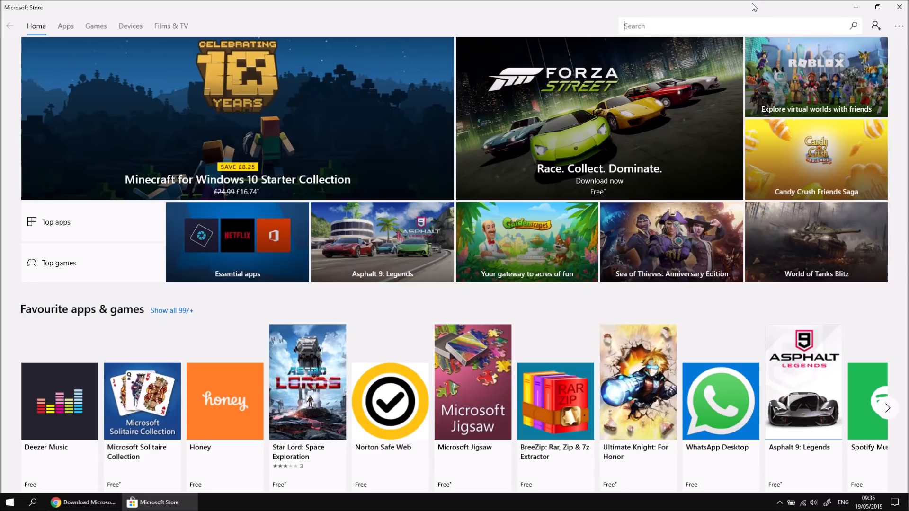
{"action": "type", "text": "power bi desktop"}
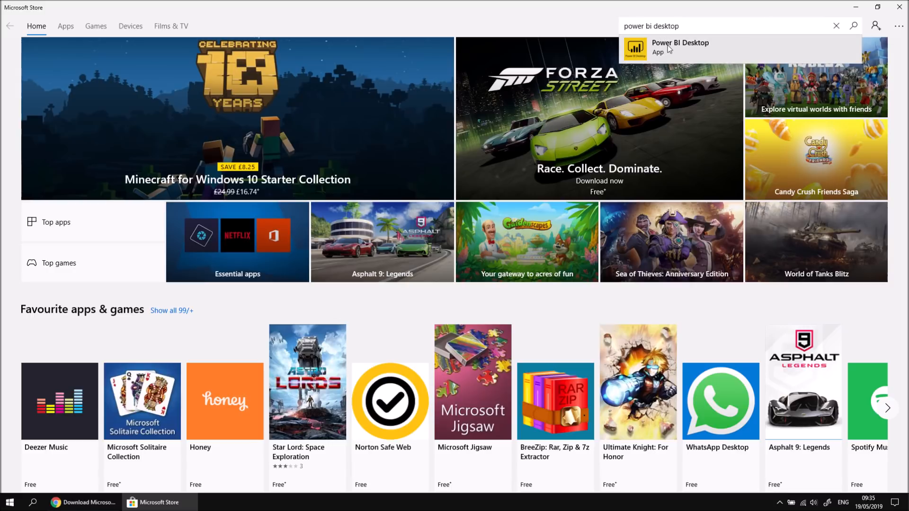
Step: Open the Power BI Desktop app page from the Store search suggestions
{"action": "left_click", "coordinate": [679, 47]}
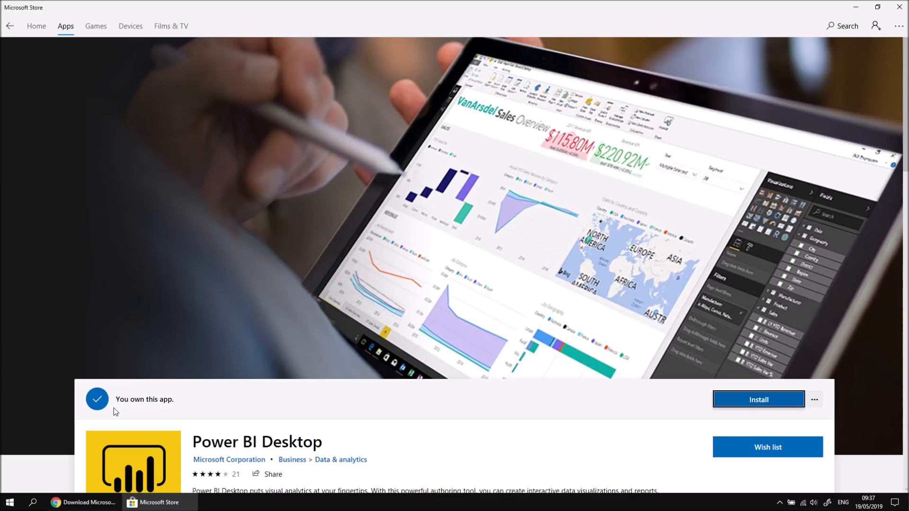
{"action": "mouse_move", "coordinate": [168, 409]}
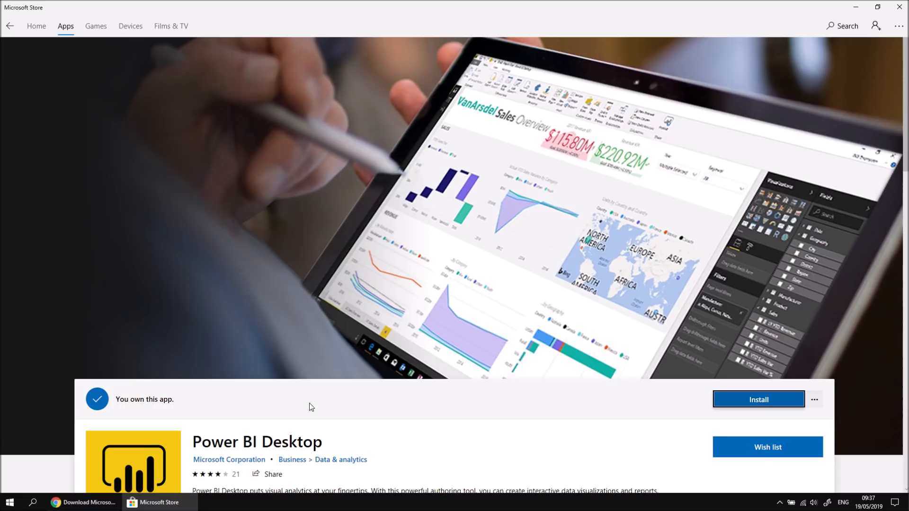
{"action": "mouse_move", "coordinate": [580, 418]}
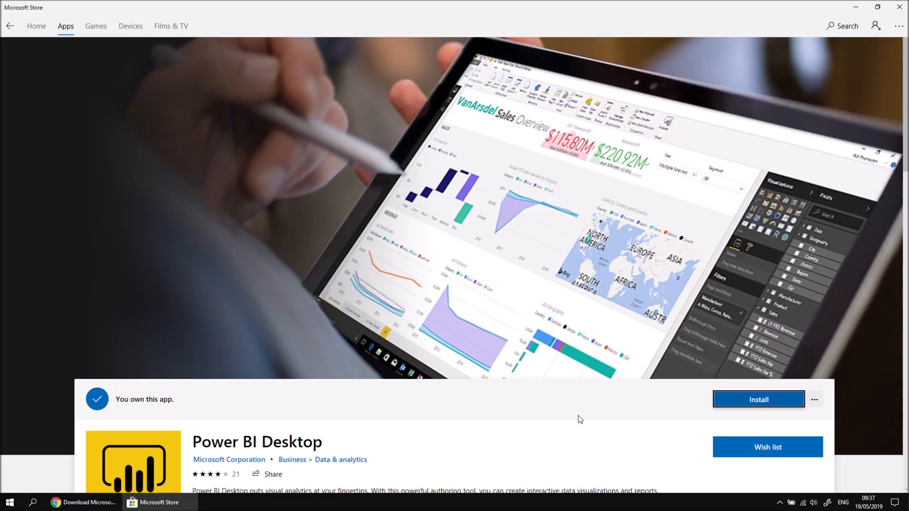
{"action": "mouse_move", "coordinate": [755, 385]}
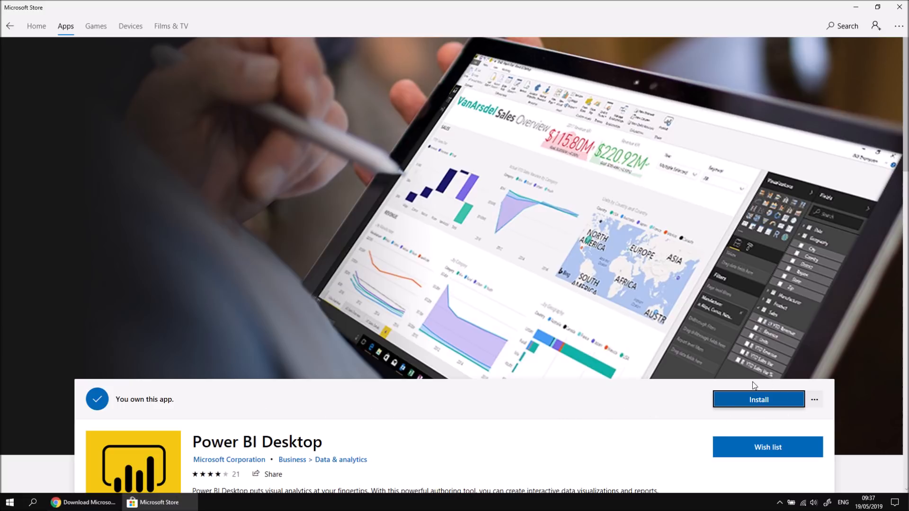
{"action": "mouse_move", "coordinate": [531, 418]}
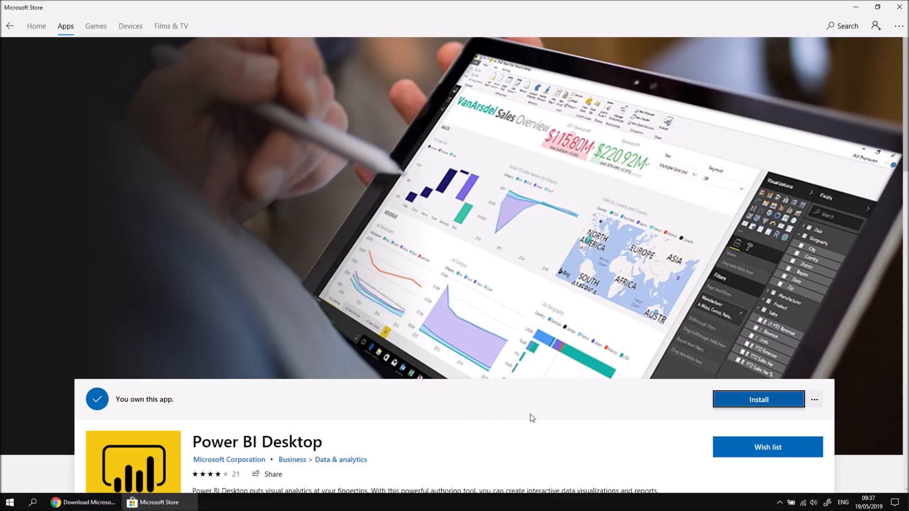
{"action": "mouse_move", "coordinate": [780, 403]}
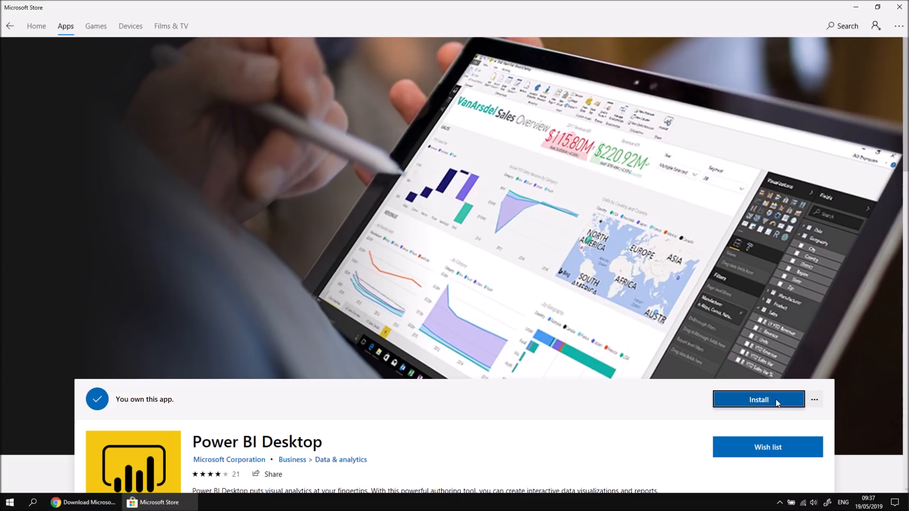
Step: Install Power BI Desktop from its Microsoft Store page
{"action": "left_click", "coordinate": [758, 400]}
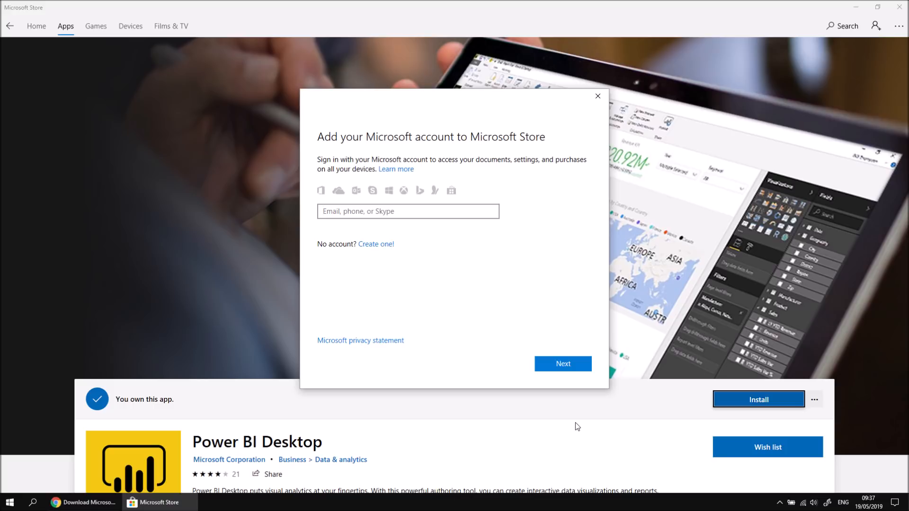
{"action": "left_click", "coordinate": [407, 211]}
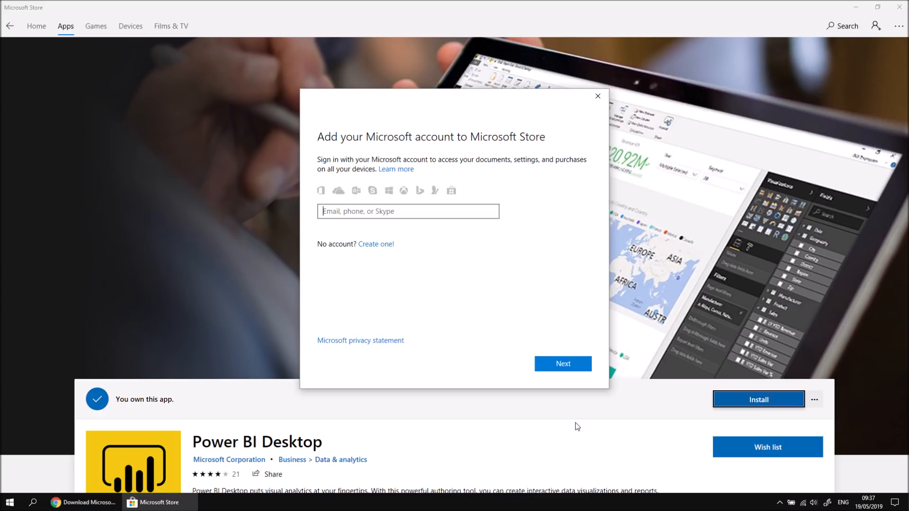
{"action": "mouse_move", "coordinate": [528, 204]}
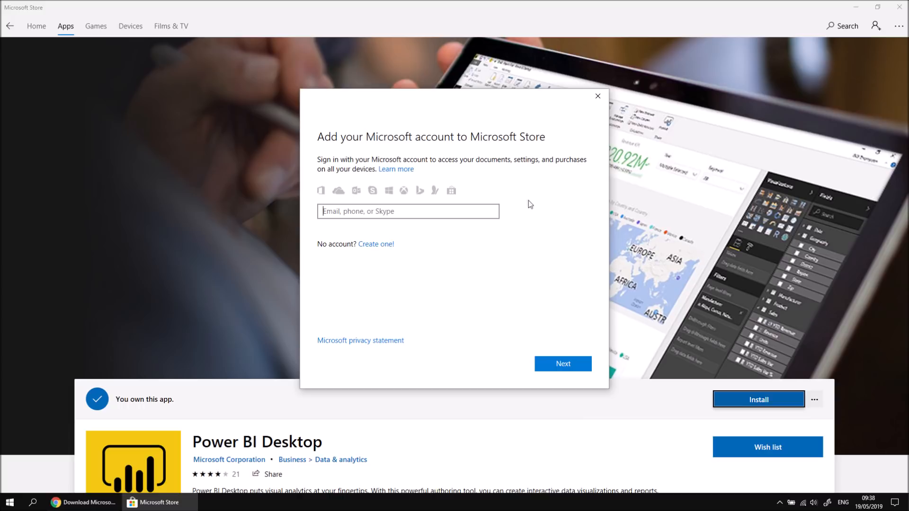
{"action": "mouse_move", "coordinate": [597, 96]}
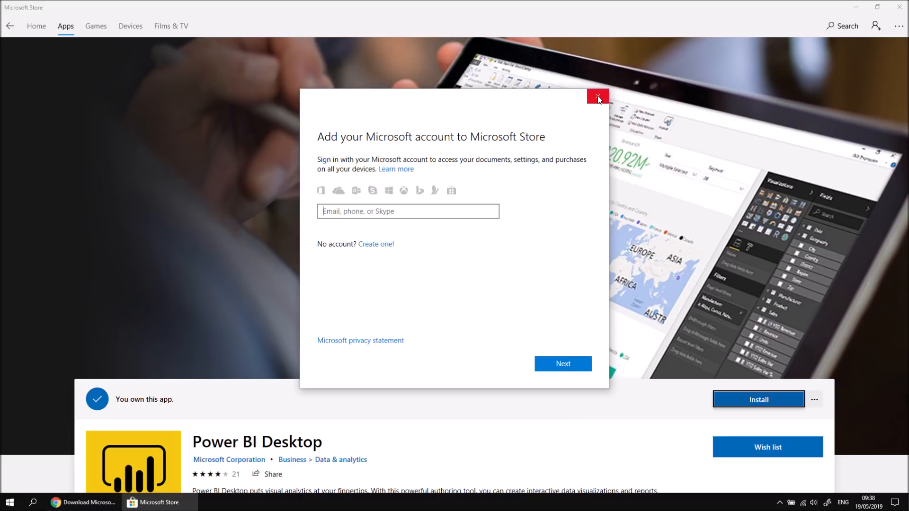
Step: Dismiss the add-Microsoft-account prompt and let Power BI Desktop finish installing
{"action": "left_click", "coordinate": [597, 96]}
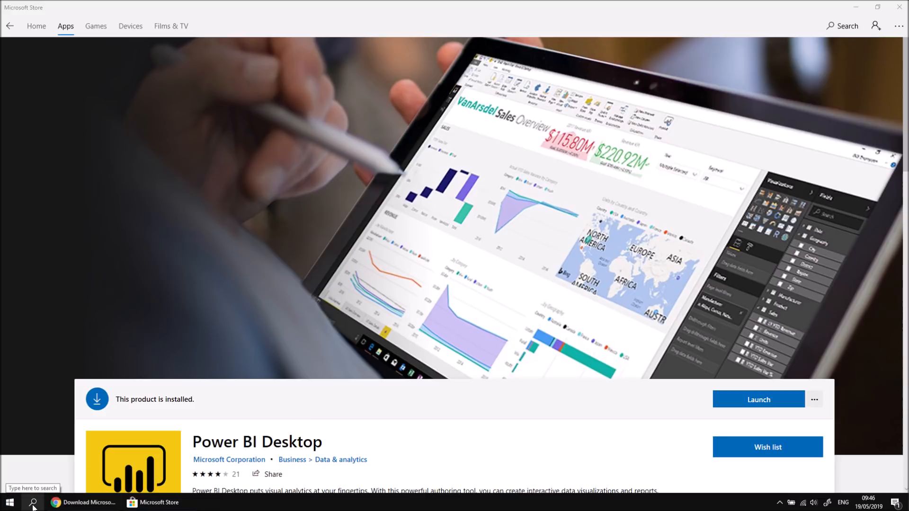
{"action": "left_click", "coordinate": [33, 502]}
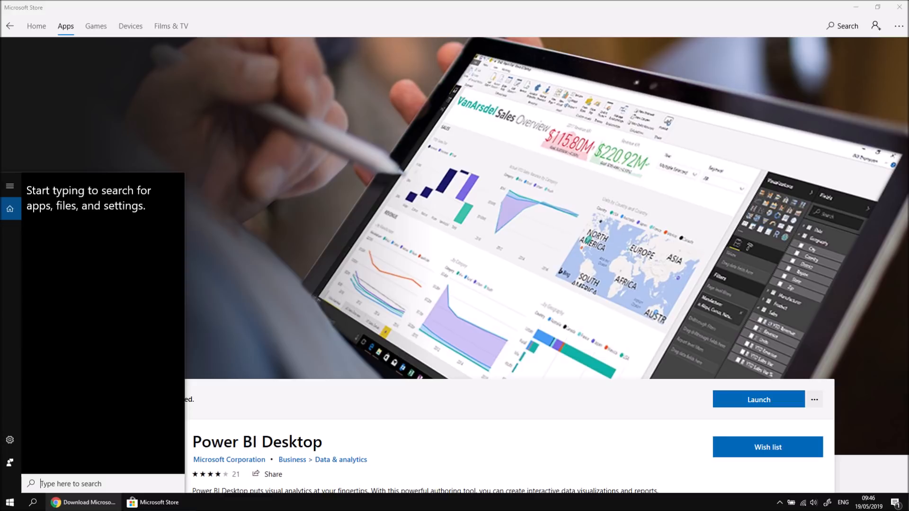
{"action": "type", "text": "power bi desktop"}
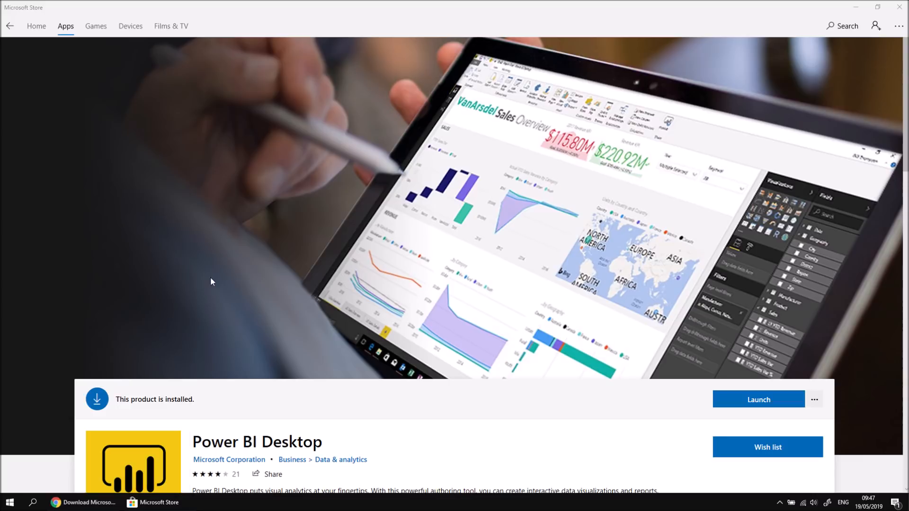
Step: Launch the installed Power BI Desktop and wait for the welcome form
{"action": "left_click", "coordinate": [757, 399]}
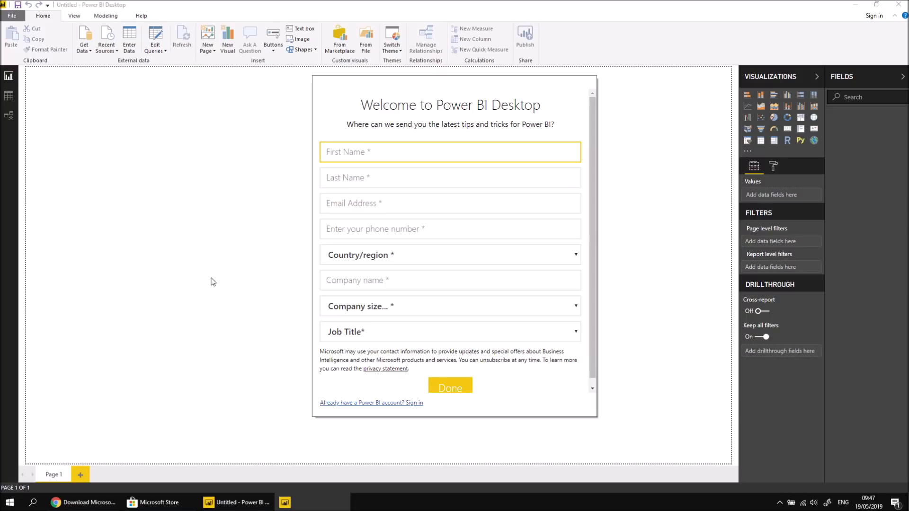
{"action": "left_click", "coordinate": [449, 203]}
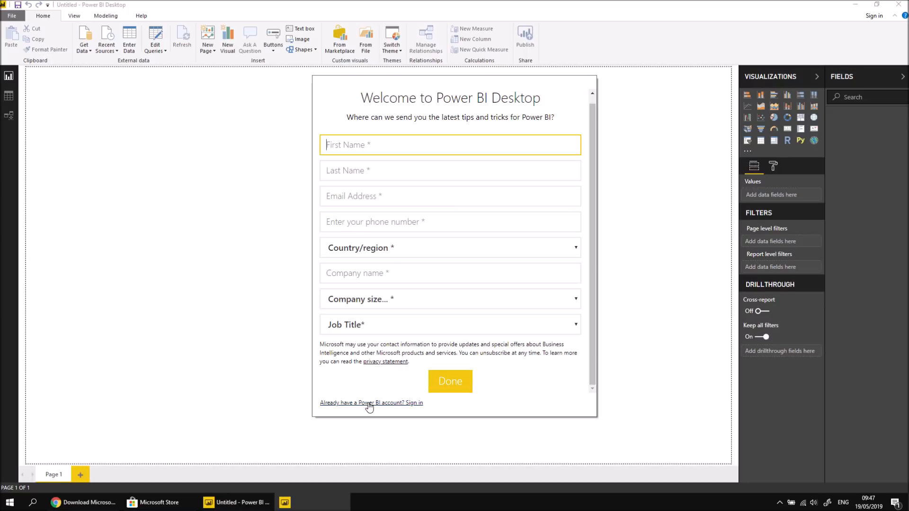
Step: Skip the contact form via 'Already have a Power BI account? Sign in'
{"action": "left_click", "coordinate": [371, 402]}
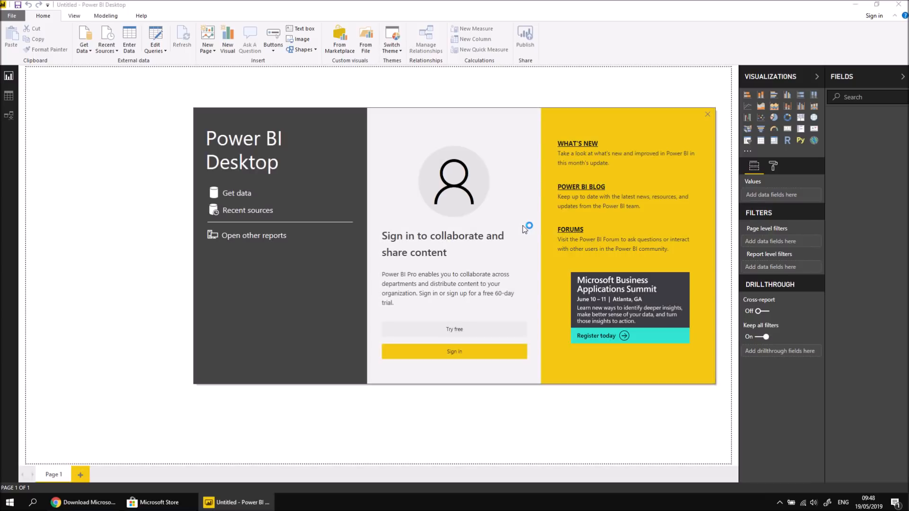
{"action": "mouse_move", "coordinate": [373, 245]}
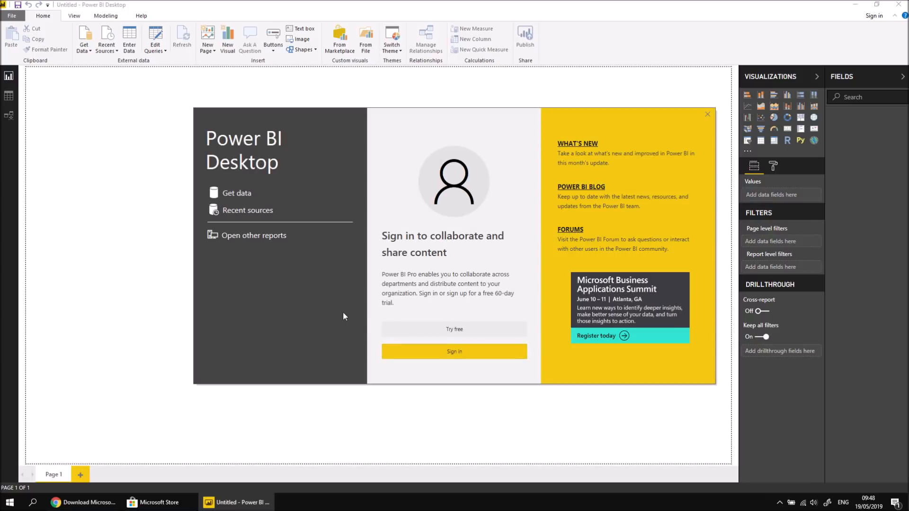
{"action": "left_click", "coordinate": [706, 114]}
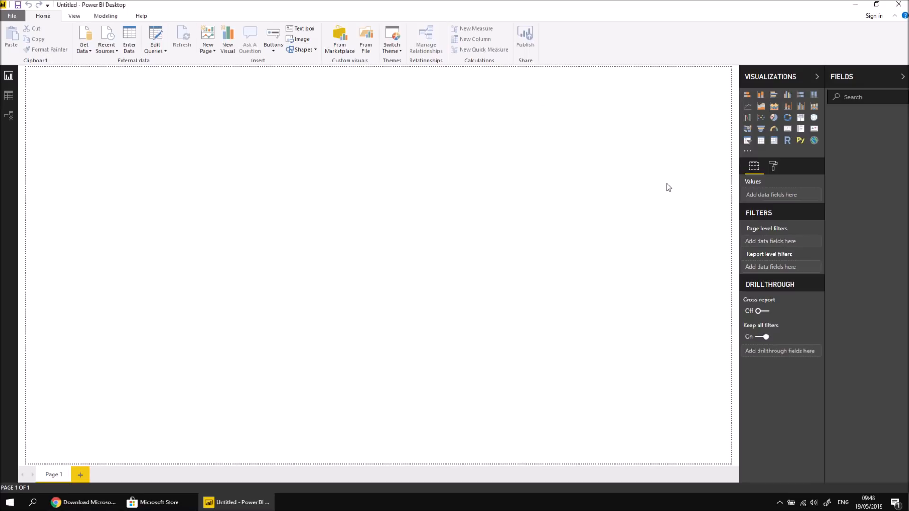
{"action": "mouse_move", "coordinate": [358, 195]}
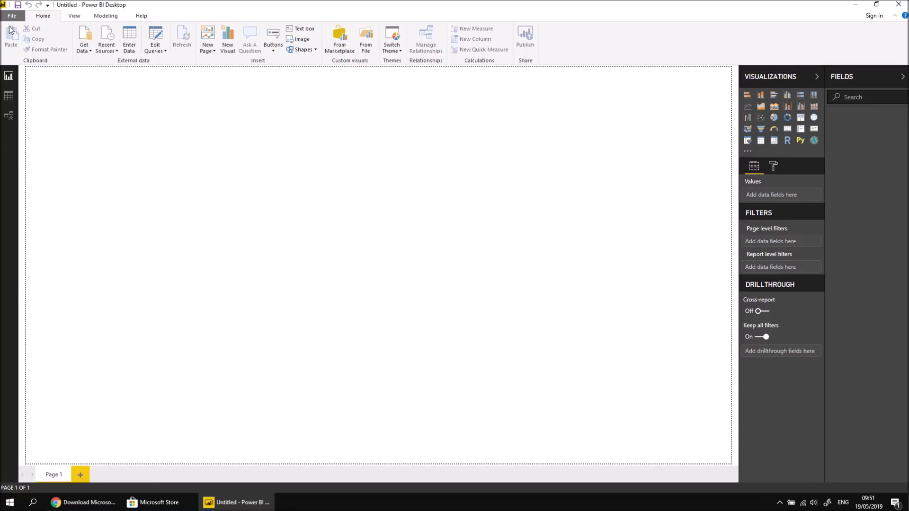
{"action": "left_click", "coordinate": [11, 16]}
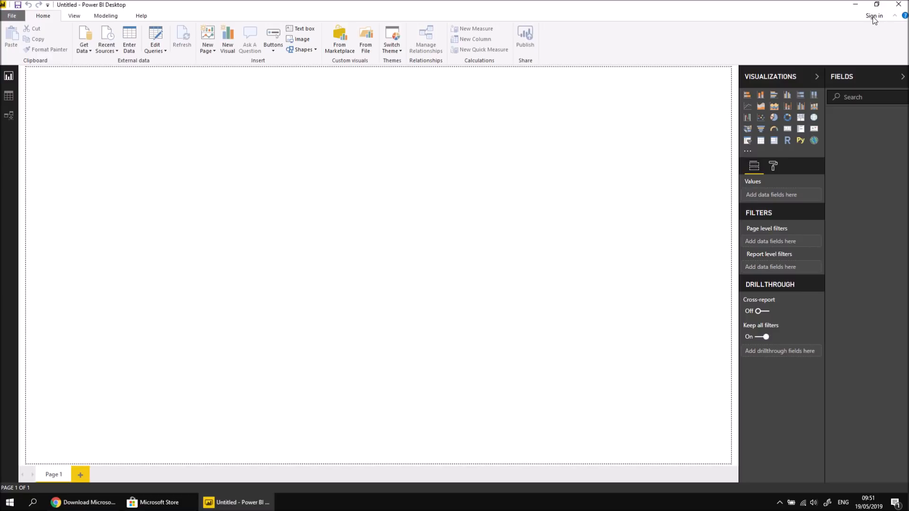
Step: Open the Power BI sign-in dialog from the top-right Sign in button
{"action": "left_click", "coordinate": [874, 15]}
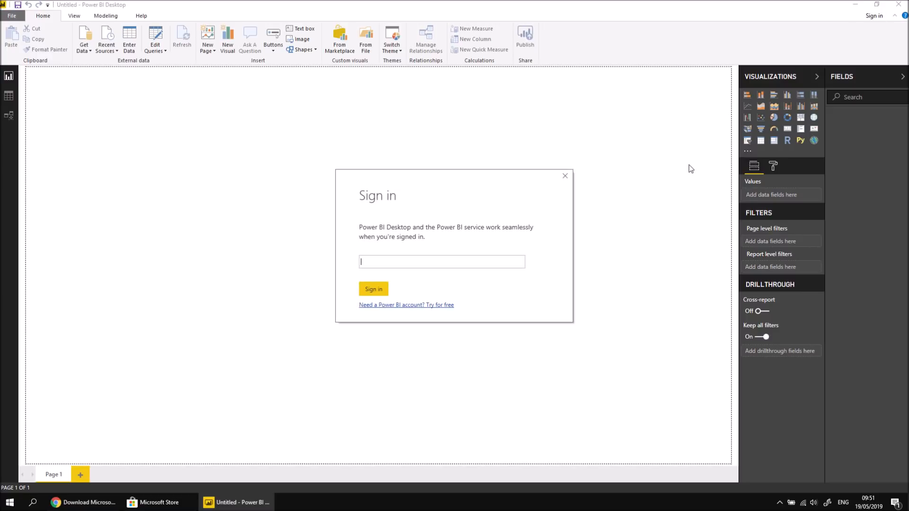
{"action": "mouse_move", "coordinate": [617, 248]}
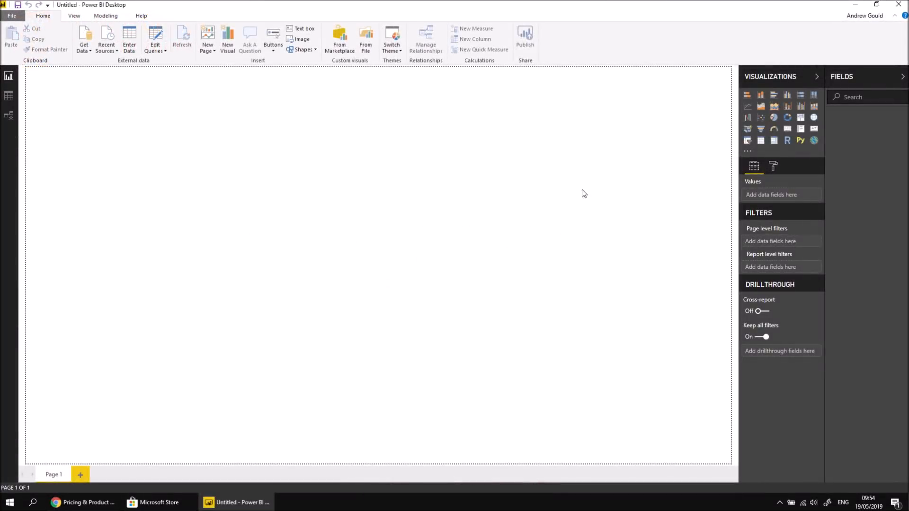
{"action": "mouse_move", "coordinate": [886, 19]}
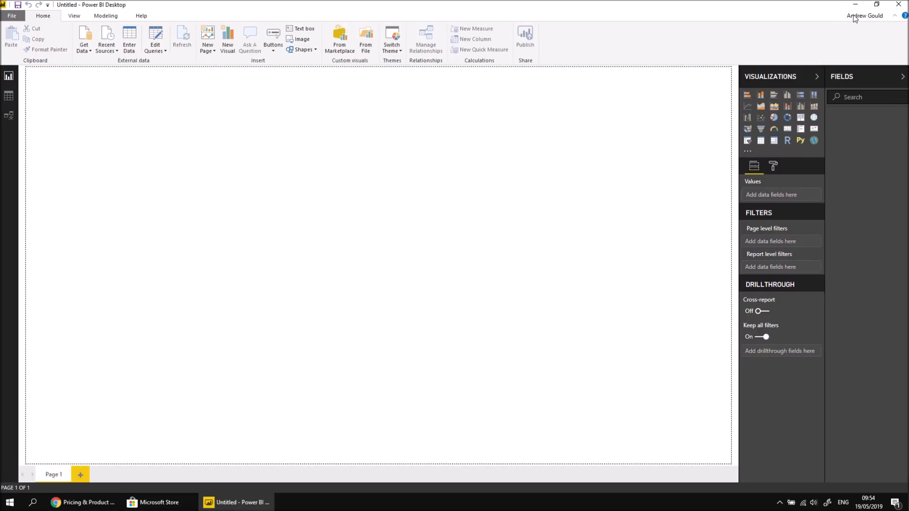
{"action": "mouse_move", "coordinate": [460, 216]}
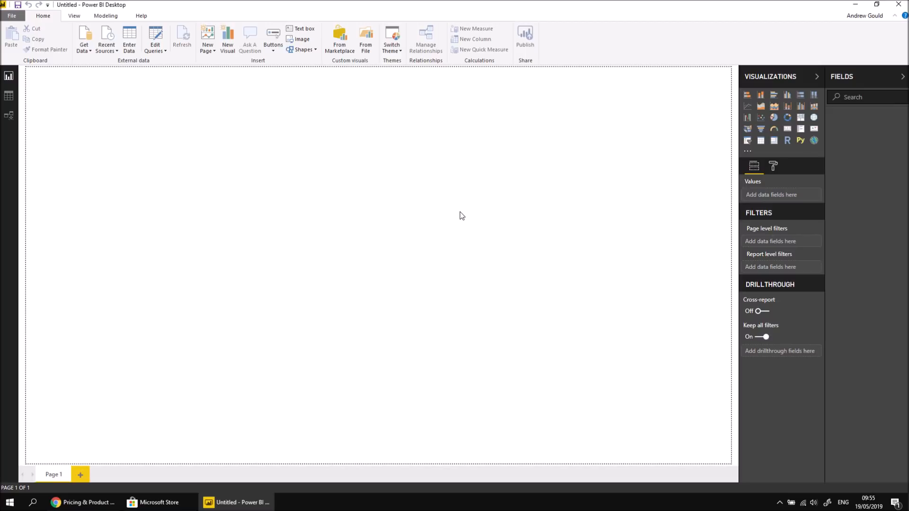
{"action": "mouse_move", "coordinate": [470, 225]}
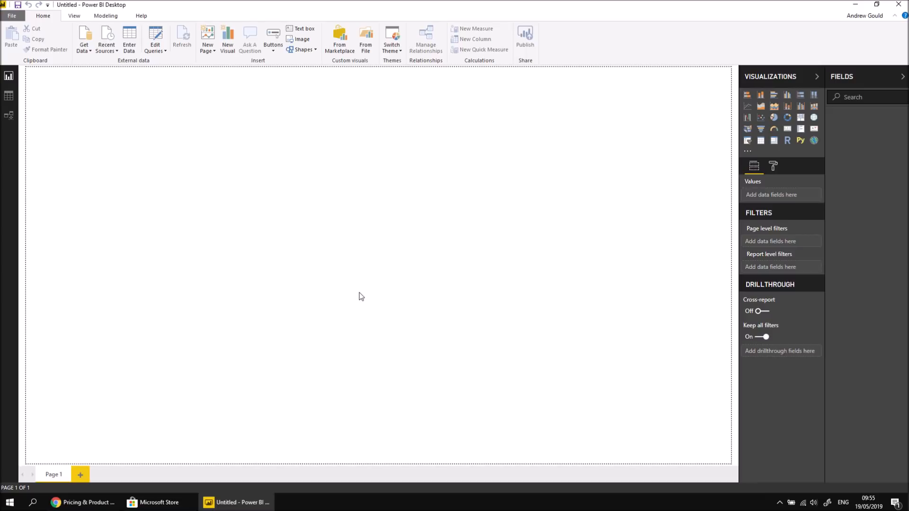
{"action": "mouse_move", "coordinate": [356, 282]}
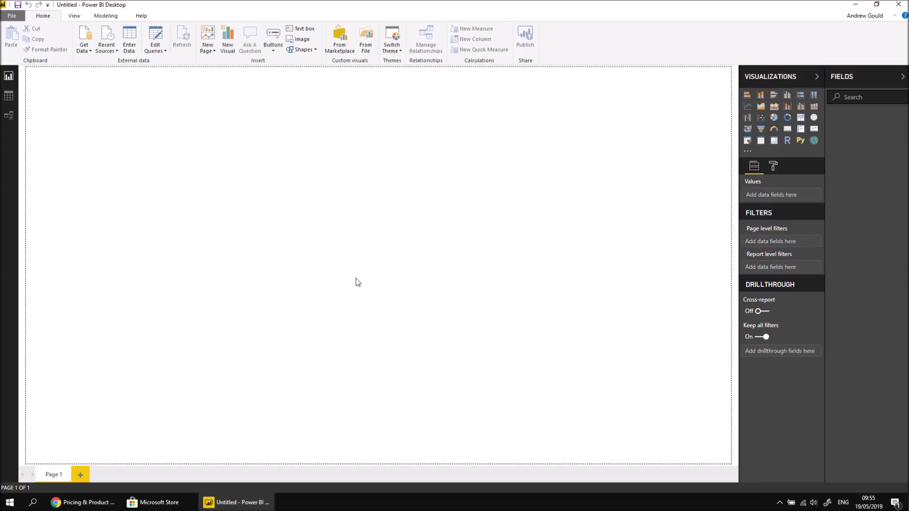
{"action": "mouse_move", "coordinate": [358, 278]}
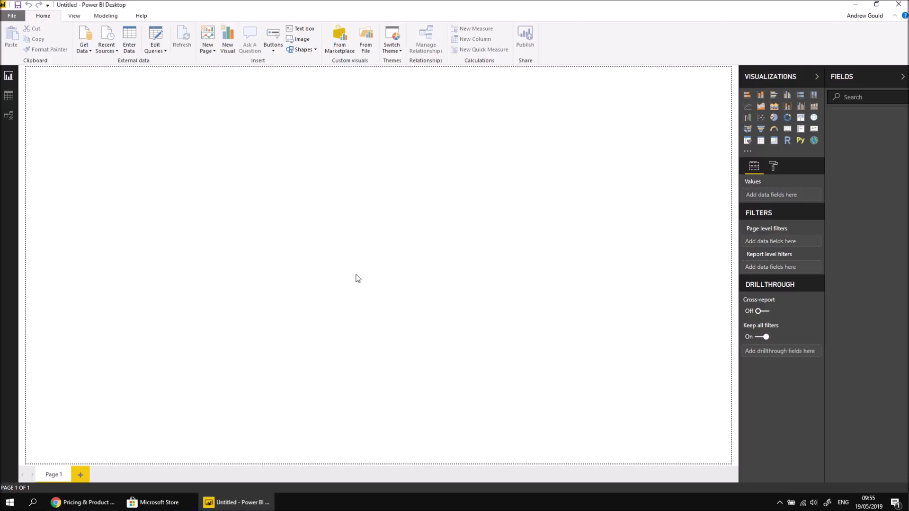
{"action": "mouse_move", "coordinate": [354, 278]}
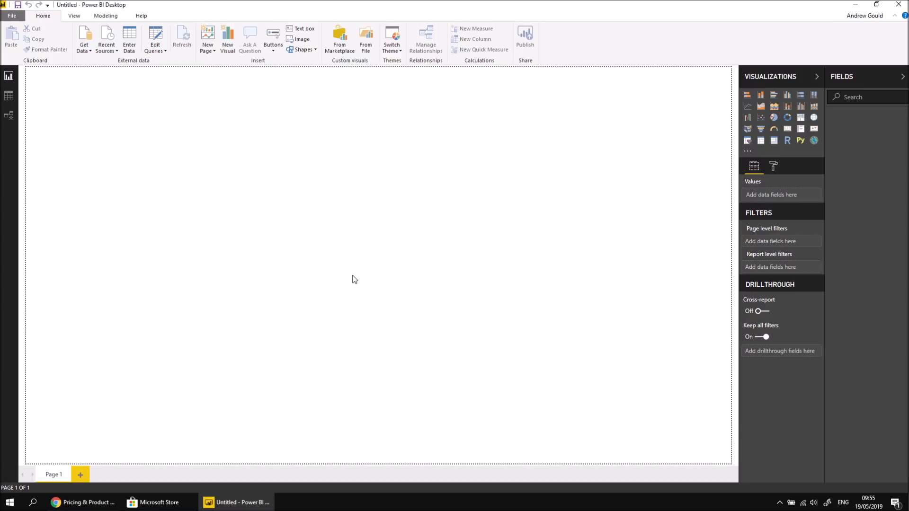
{"action": "mouse_move", "coordinate": [241, 286]}
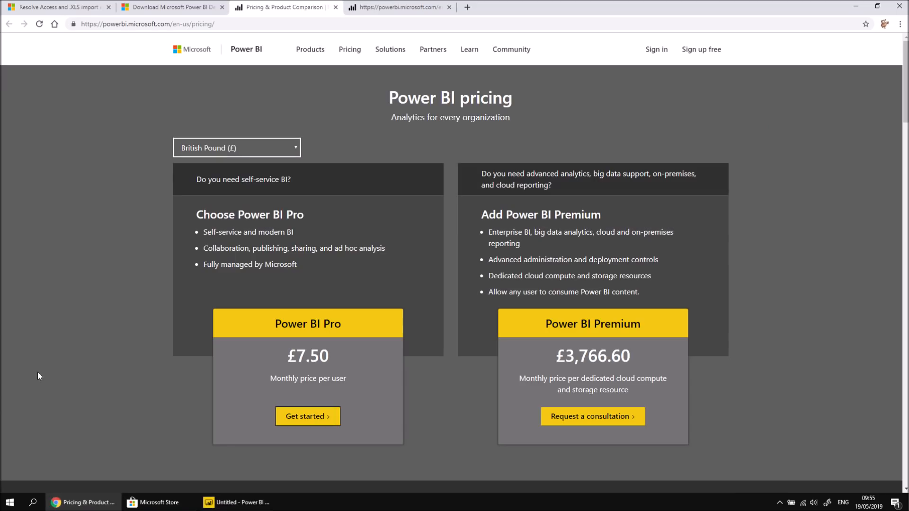
{"action": "mouse_move", "coordinate": [306, 105]}
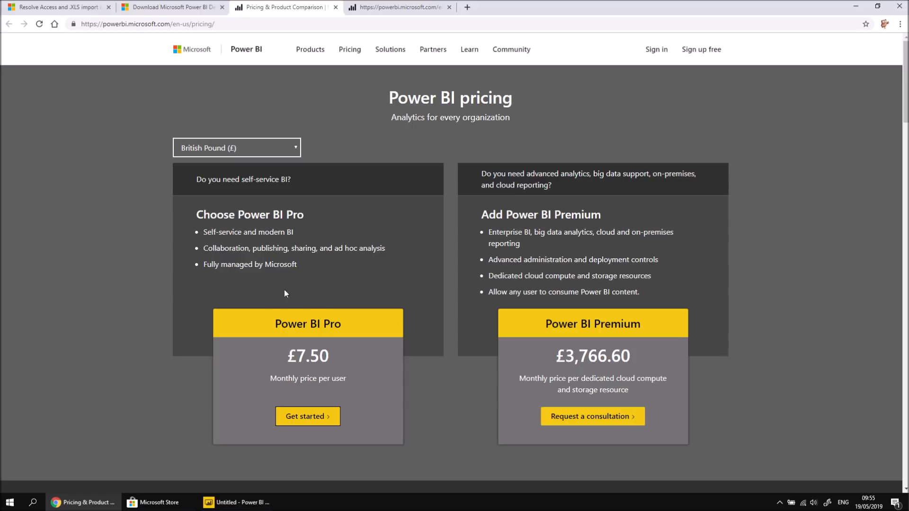
{"action": "mouse_move", "coordinate": [390, 364]}
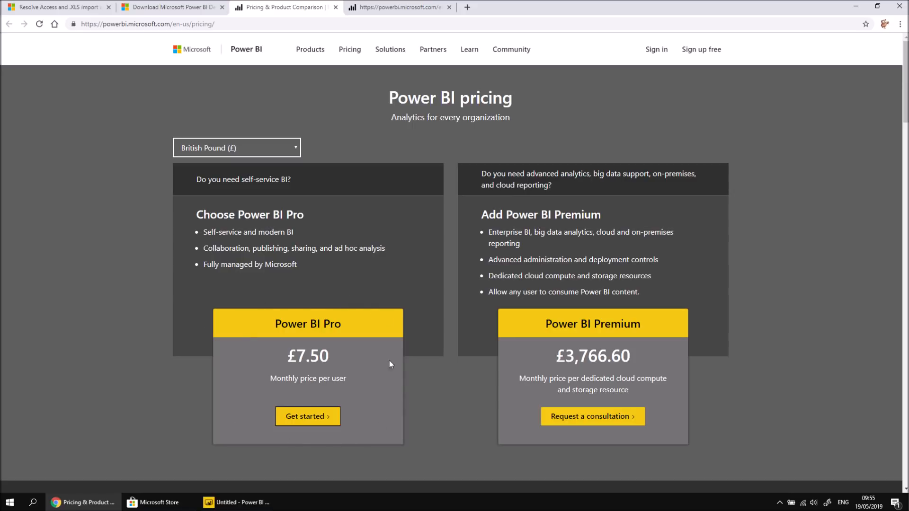
Step: Switch the pricing page currency to US Dollar, showing Pro at $9.99 and Premium at $4,995
{"action": "left_click", "coordinate": [236, 147]}
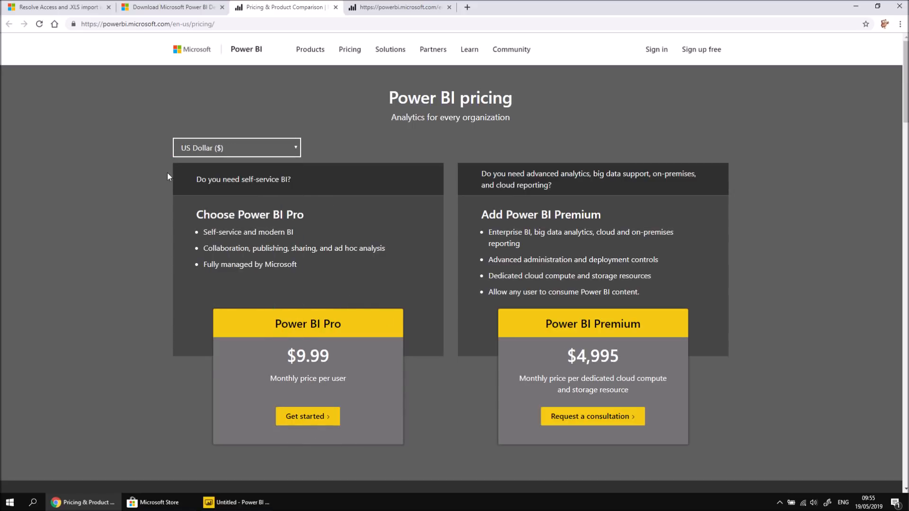
{"action": "mouse_move", "coordinate": [161, 385]}
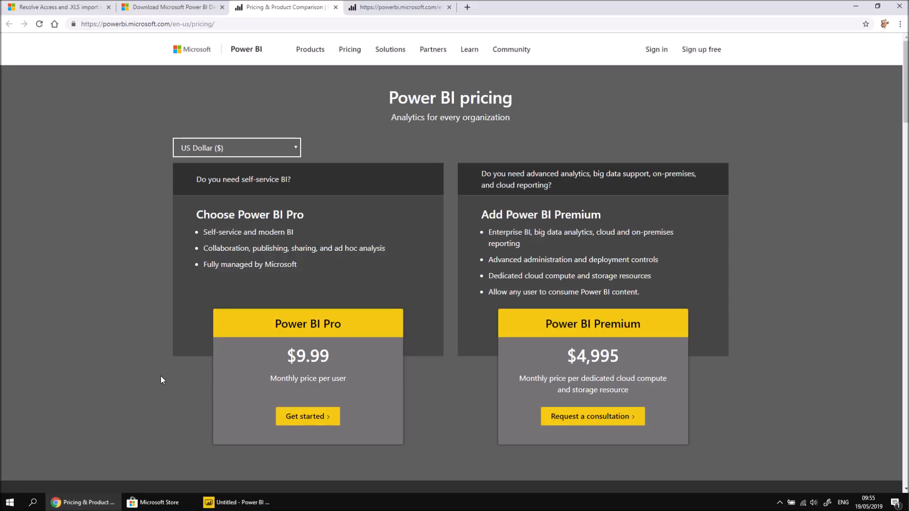
{"action": "mouse_move", "coordinate": [600, 338]}
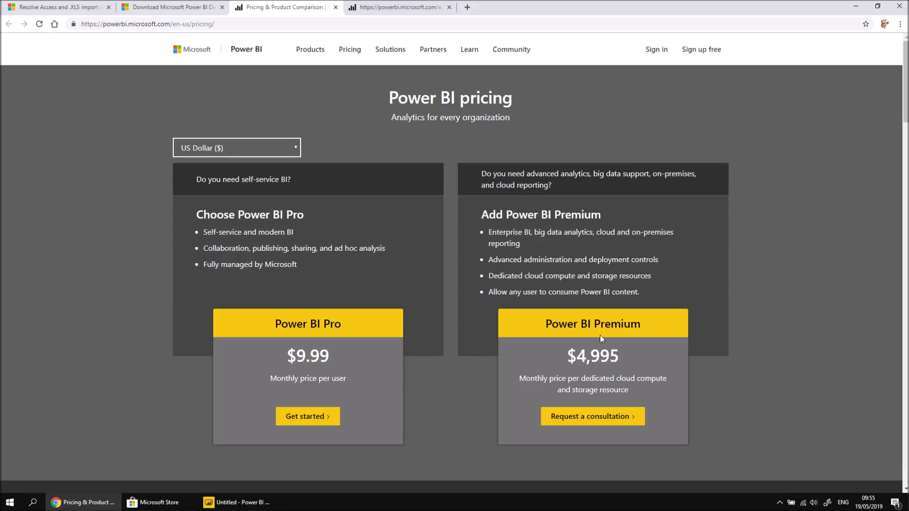
{"action": "mouse_move", "coordinate": [711, 364]}
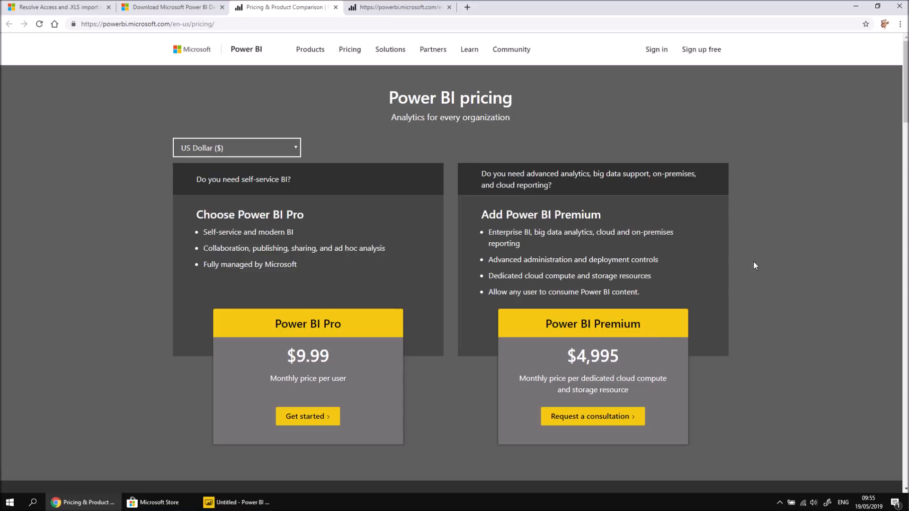
{"action": "mouse_move", "coordinate": [656, 441]}
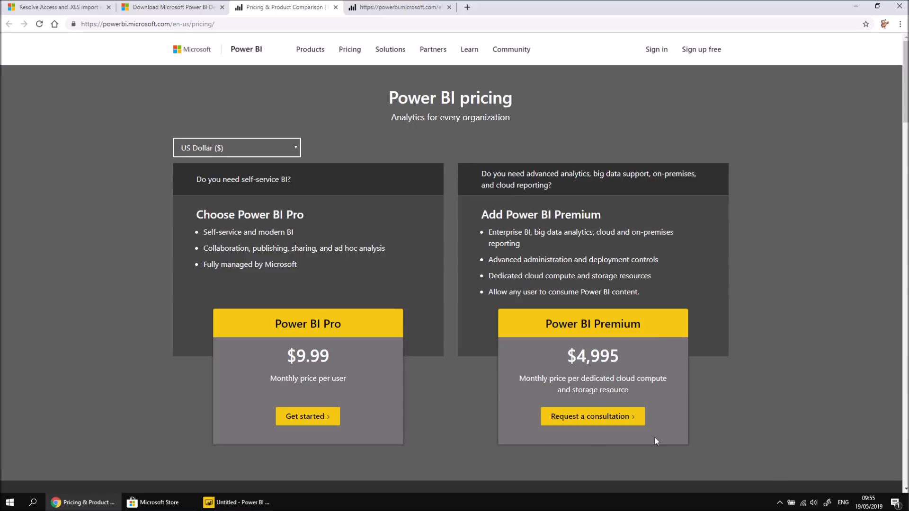
{"action": "mouse_move", "coordinate": [775, 268]}
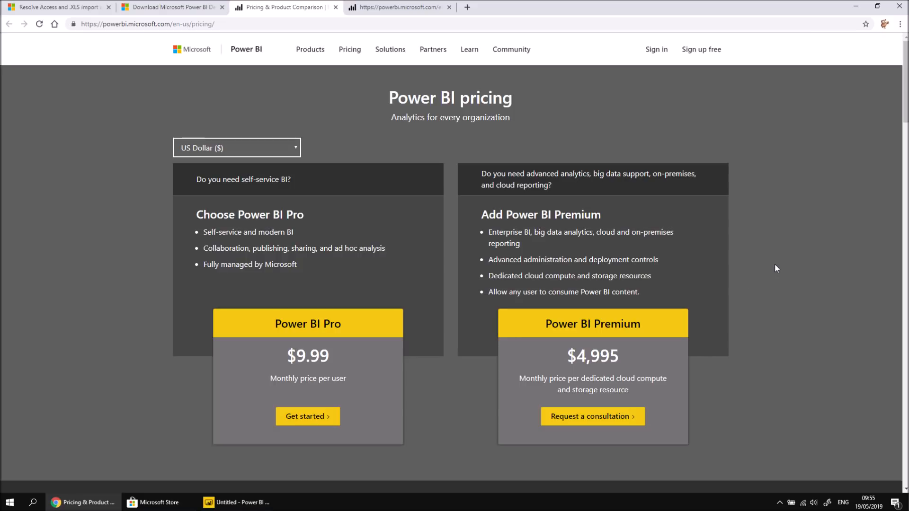
{"action": "mouse_move", "coordinate": [401, 186]}
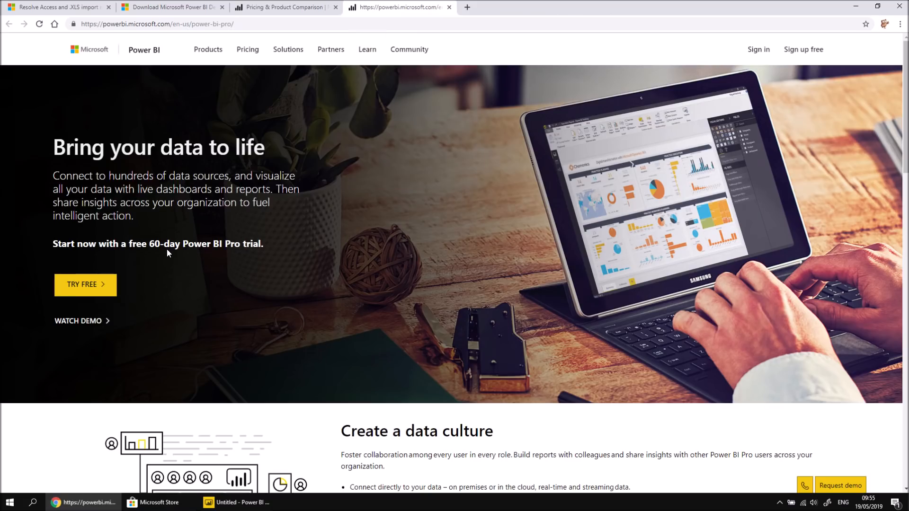
{"action": "mouse_move", "coordinate": [79, 292]}
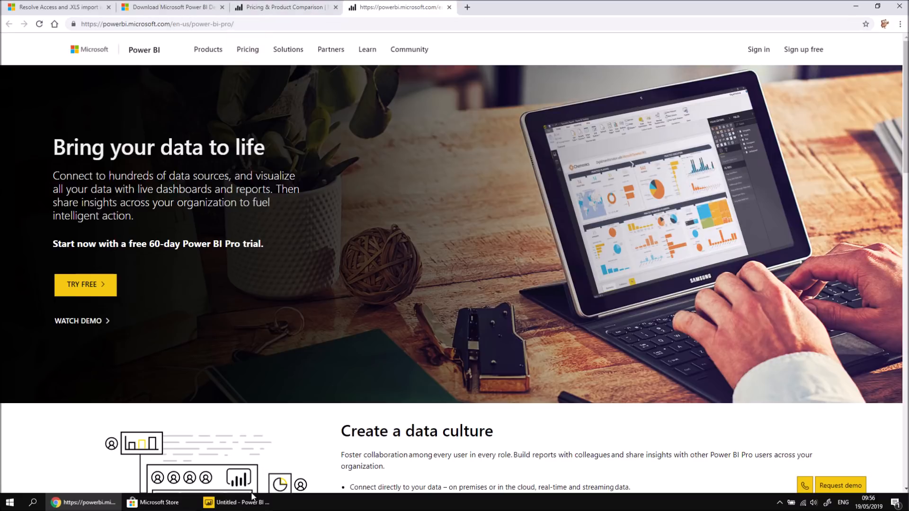
Step: Return from the Power BI Pro trial page to the blank Power BI Desktop report
{"action": "left_click", "coordinate": [237, 501]}
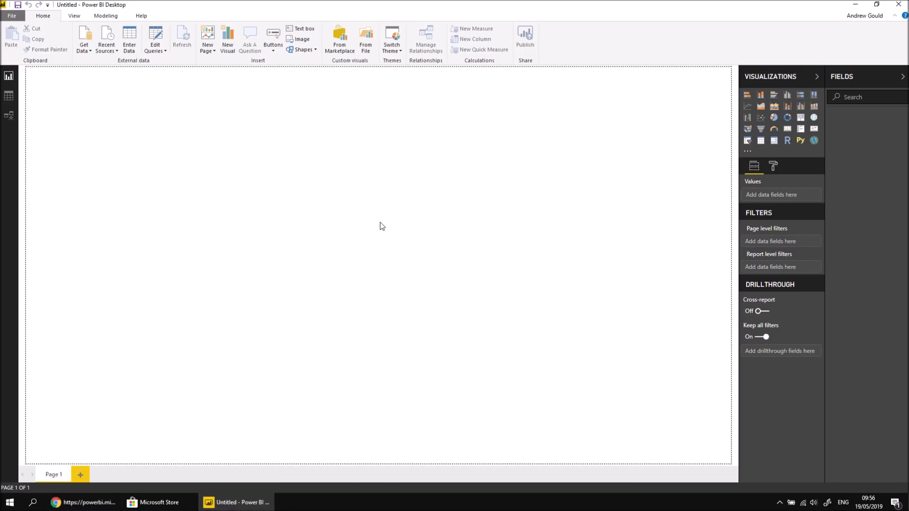